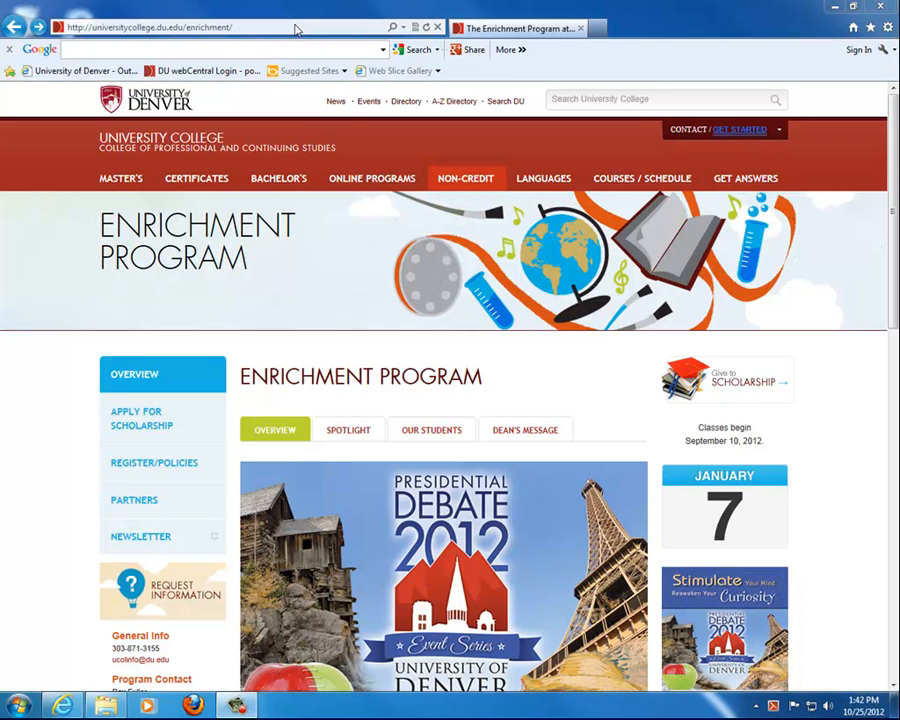
Find Arts: Digital SLR in the course list, view its details, and register
scroll("down", 3)
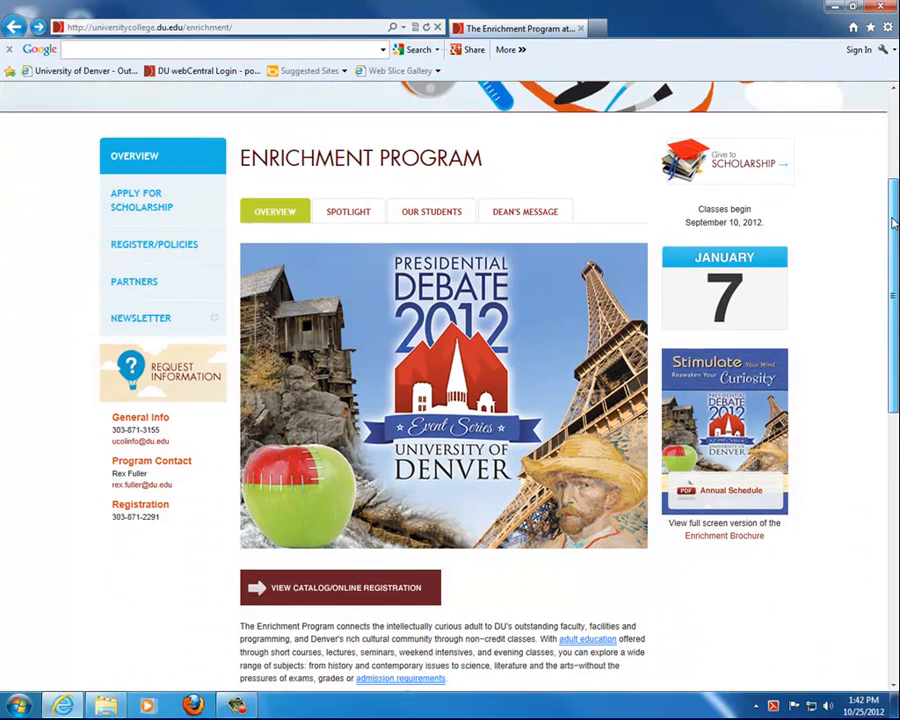
scroll("down", 3)
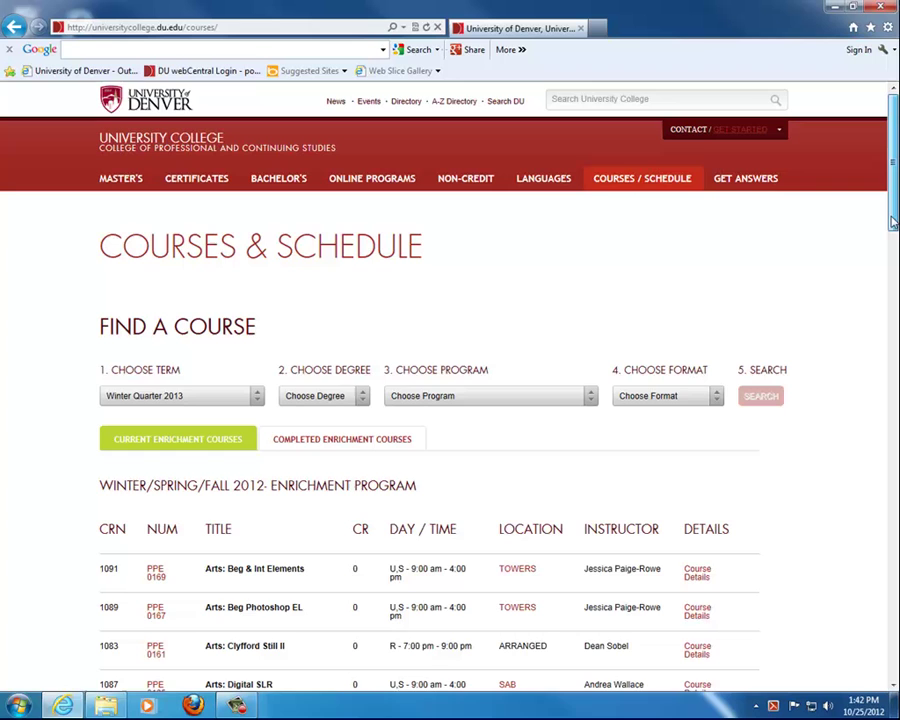
scroll("down", 3)
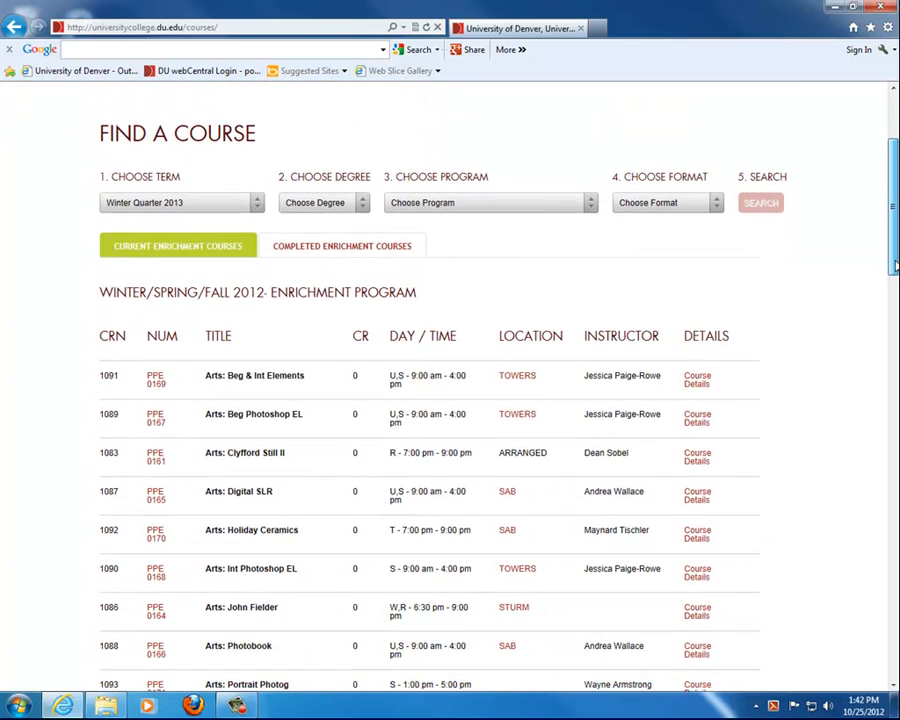
scroll("down", 3)
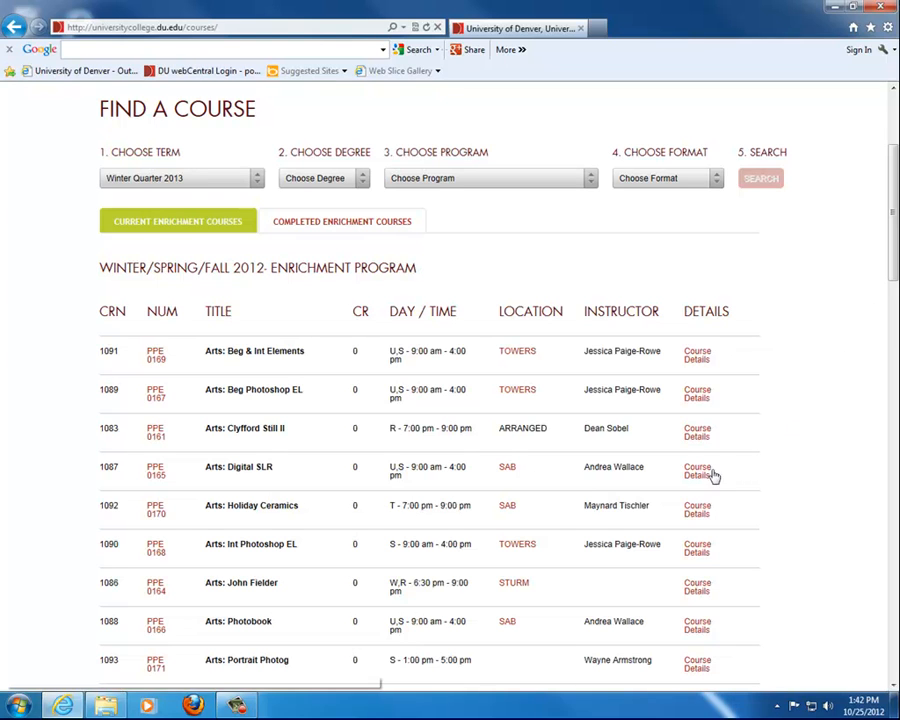
left_click(696, 469)
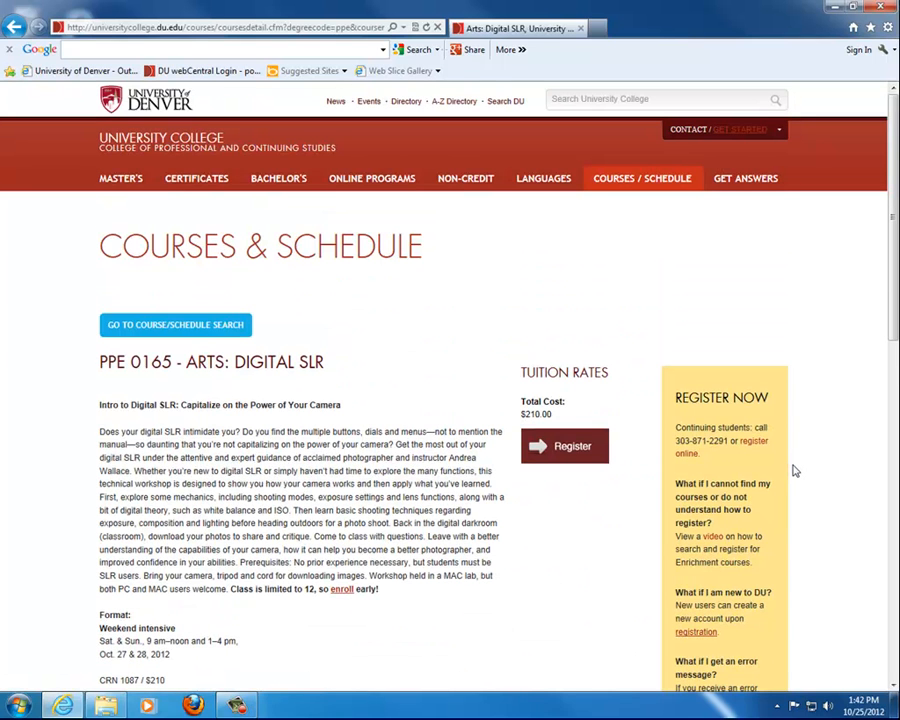
mouse_move(579, 458)
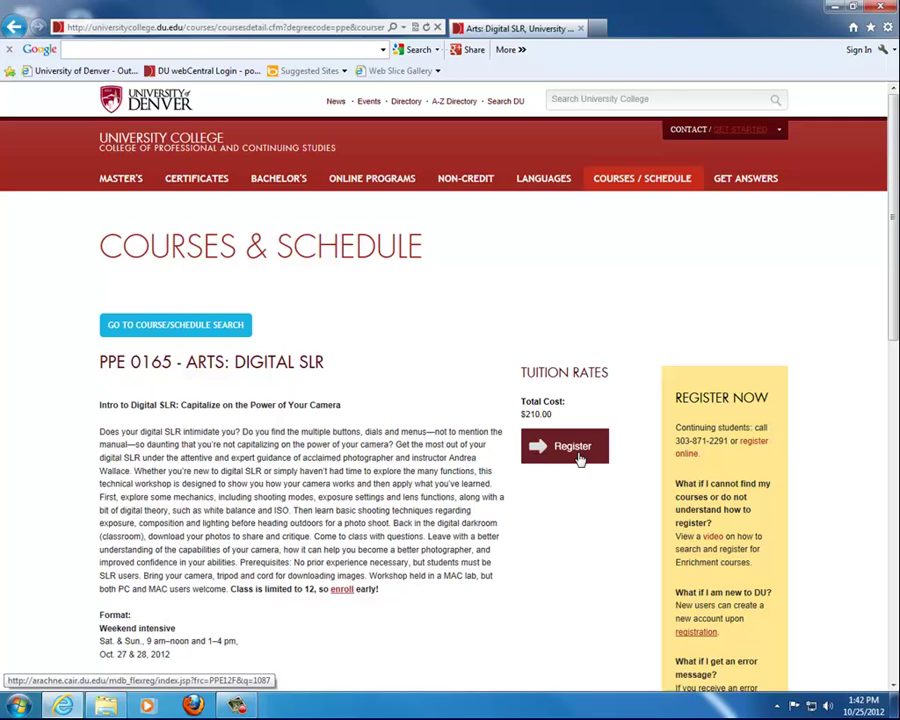
left_click(572, 446)
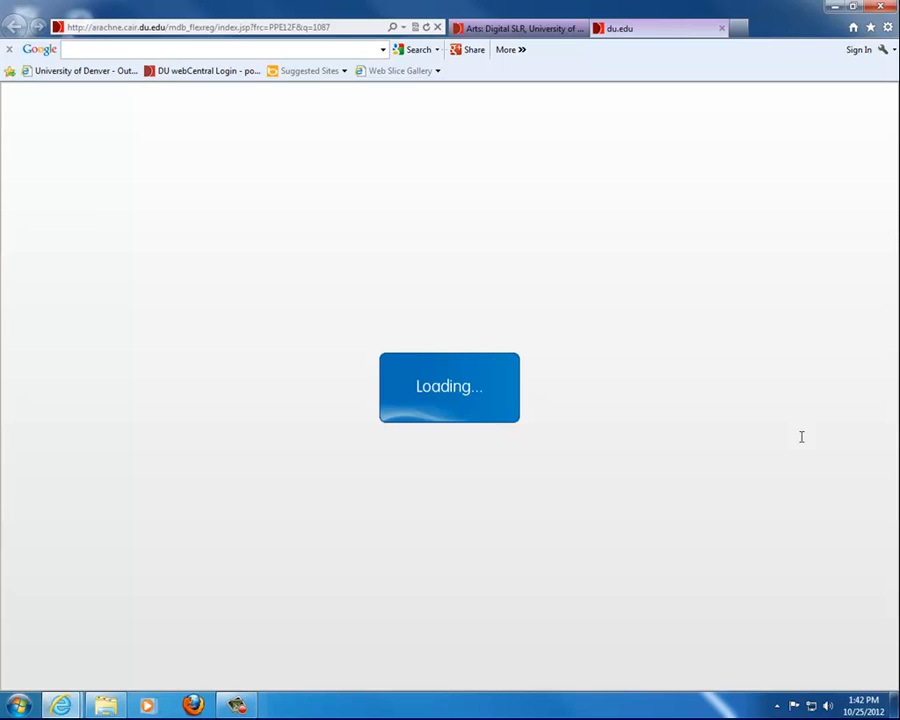
mouse_move(801, 443)
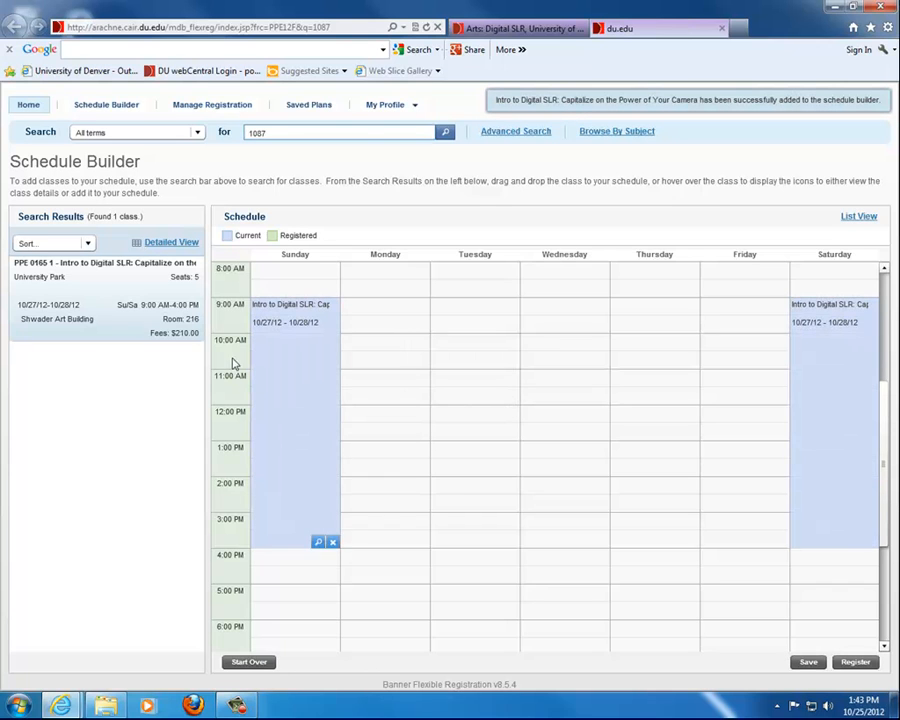
mouse_move(175, 325)
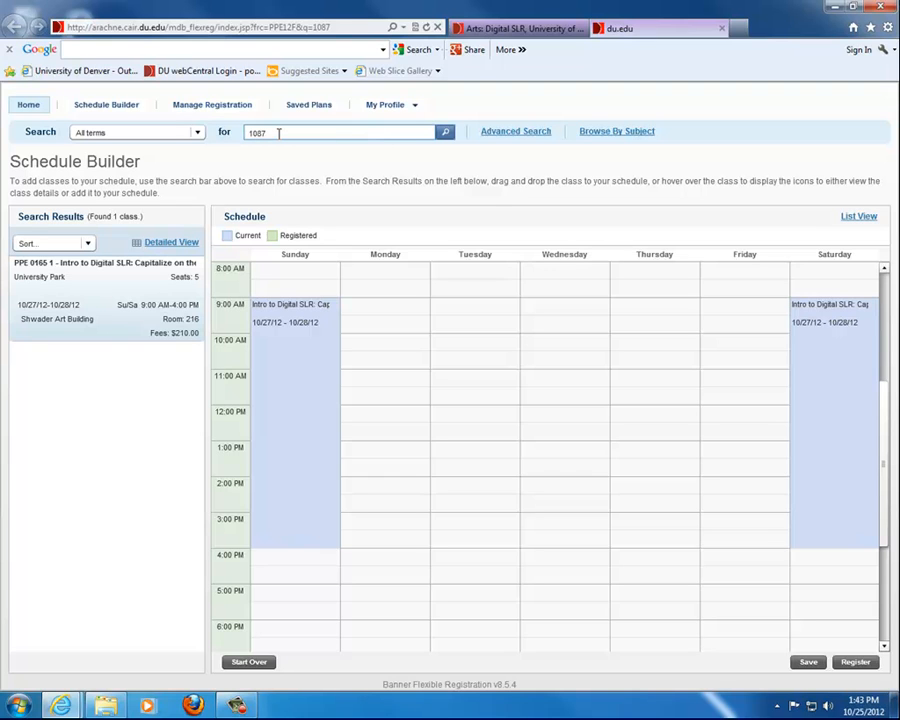
Clear class number 1087 from the Schedule Builder search box
left_click(340, 131)
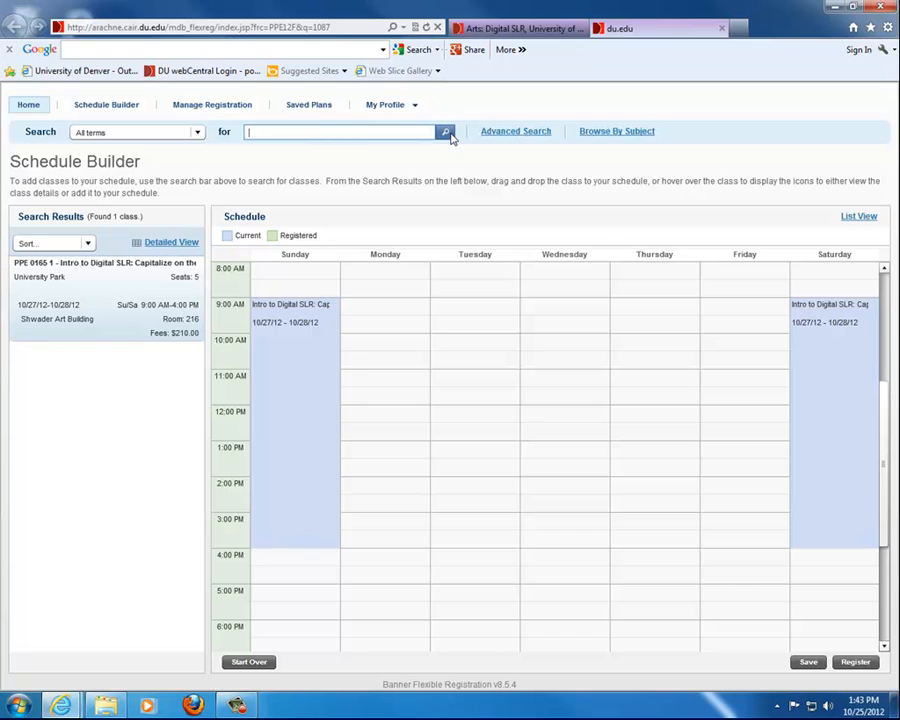
Run an empty search listing 39 classes and view PPE 0204 Personal Branding details
left_click(445, 131)
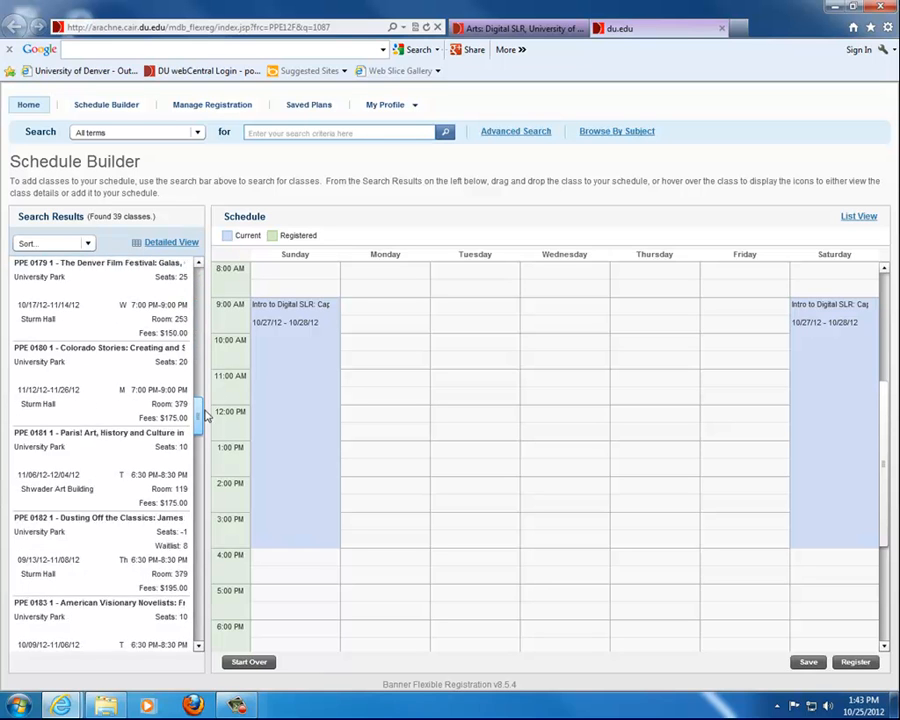
scroll("down", 3)
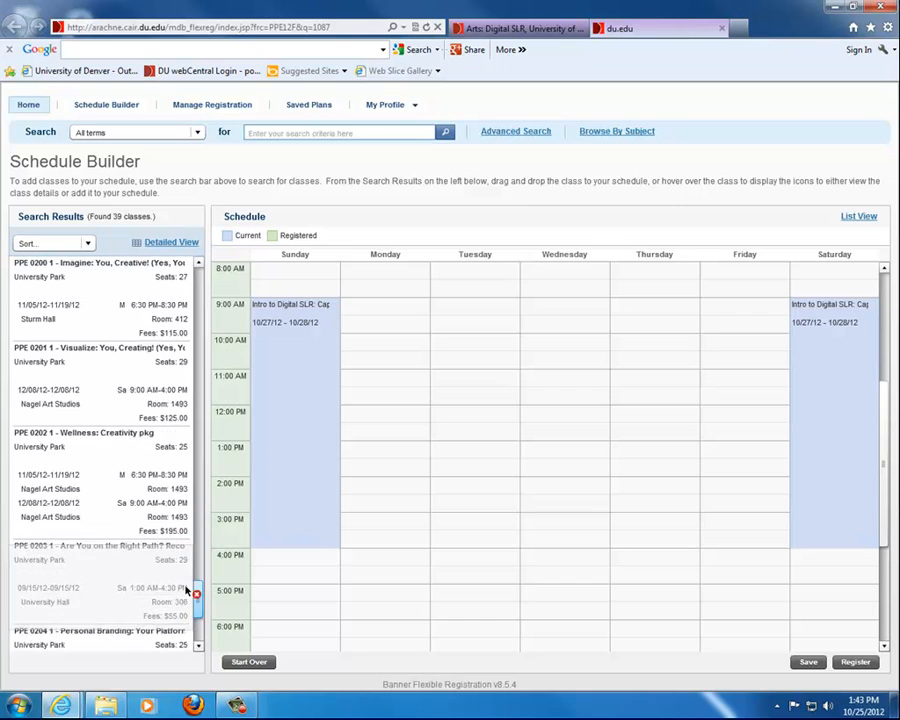
scroll("down", 3)
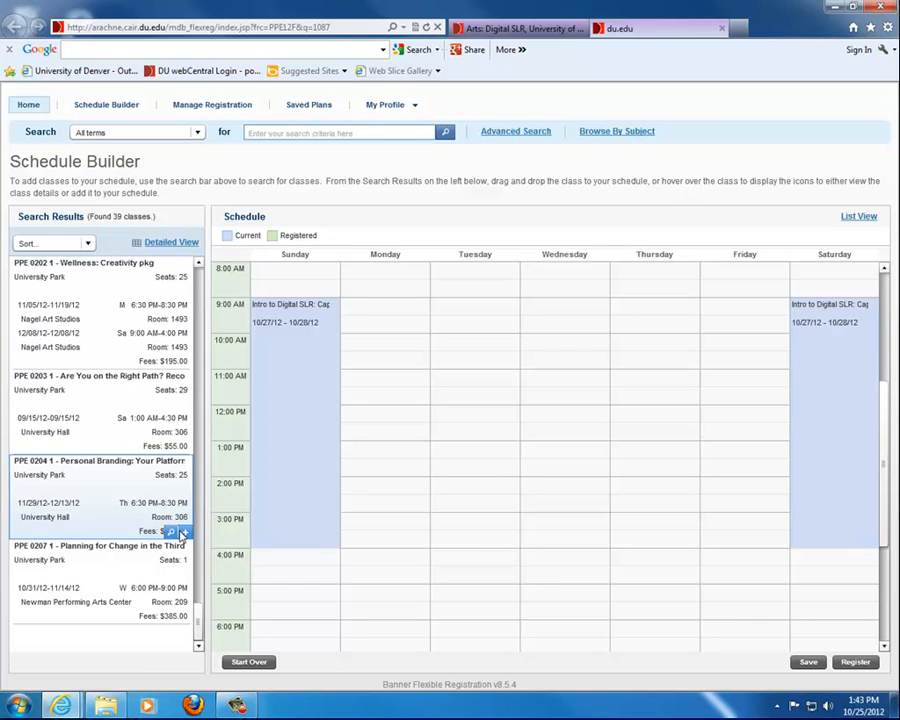
mouse_move(177, 532)
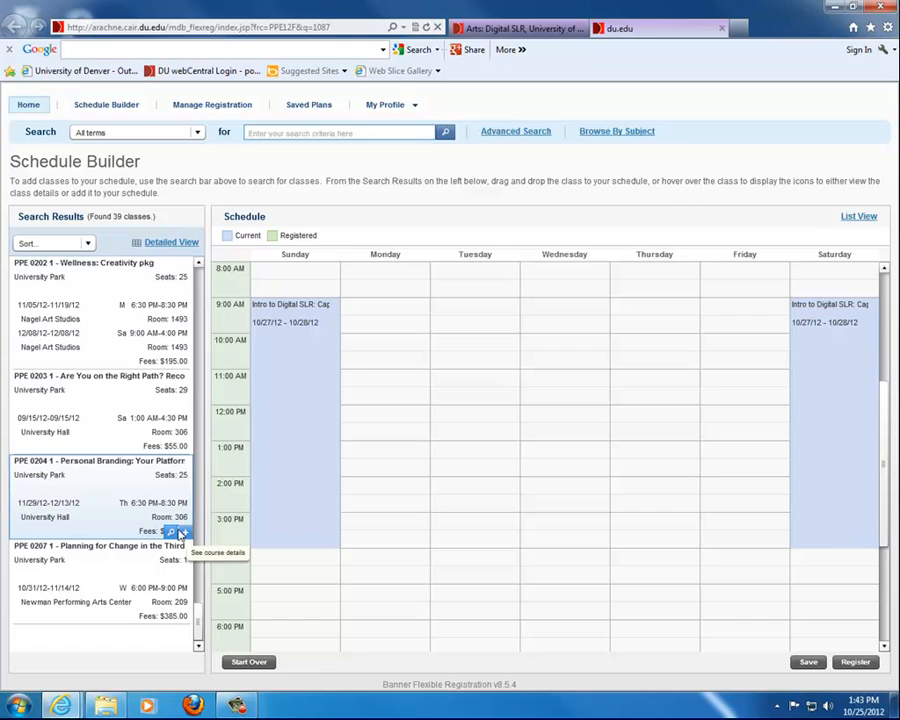
left_click(172, 533)
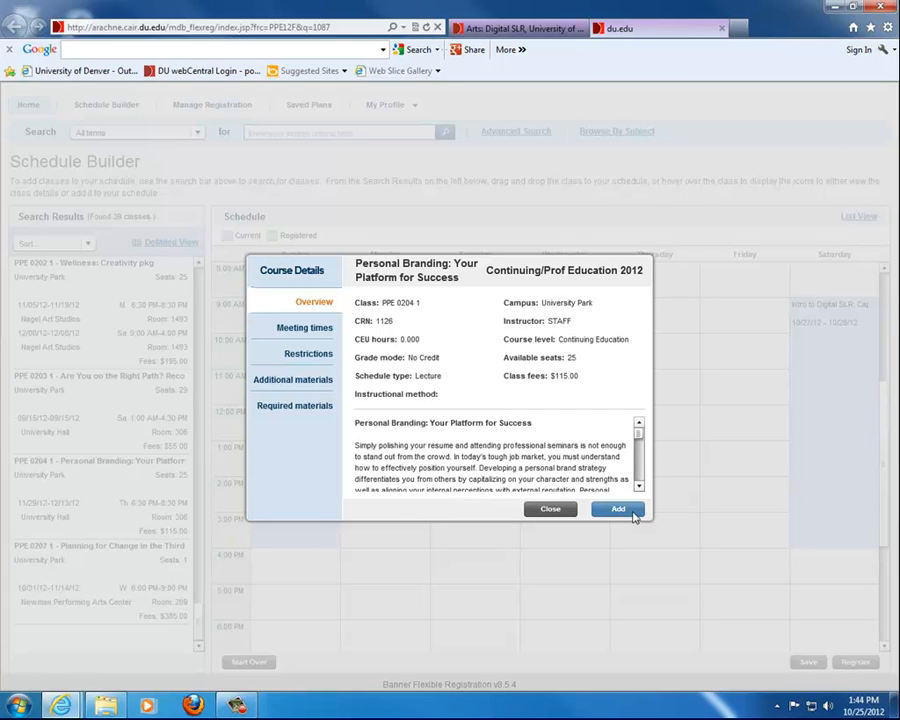
Add Personal Branding from its Course Details dialog to Thursday evenings
left_click(617, 509)
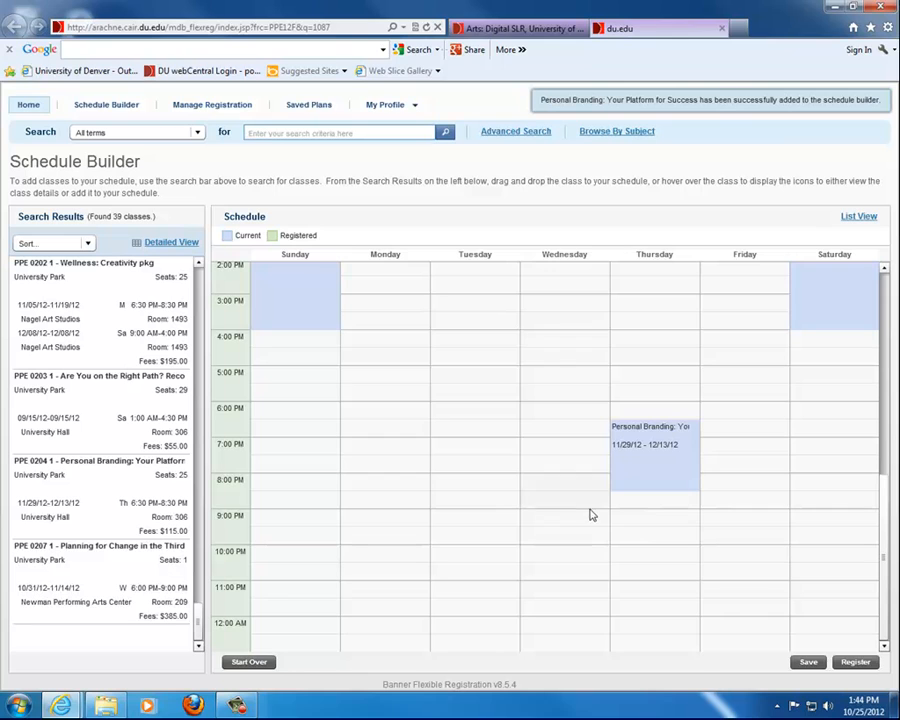
mouse_move(558, 514)
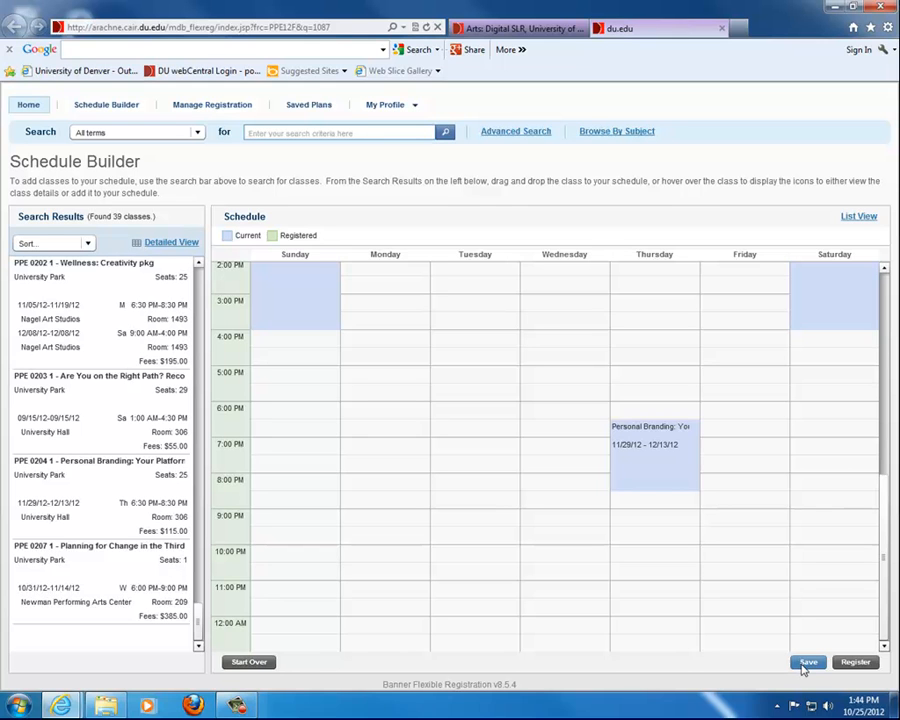
Save the schedule containing Intro to Digital SLR and Personal Branding
left_click(805, 663)
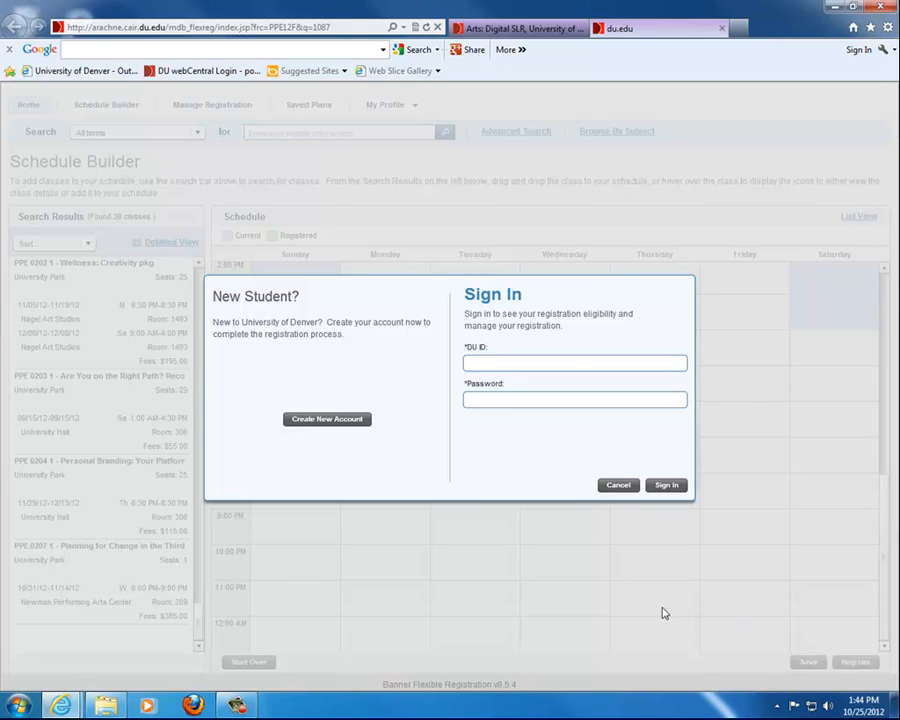
mouse_move(327, 419)
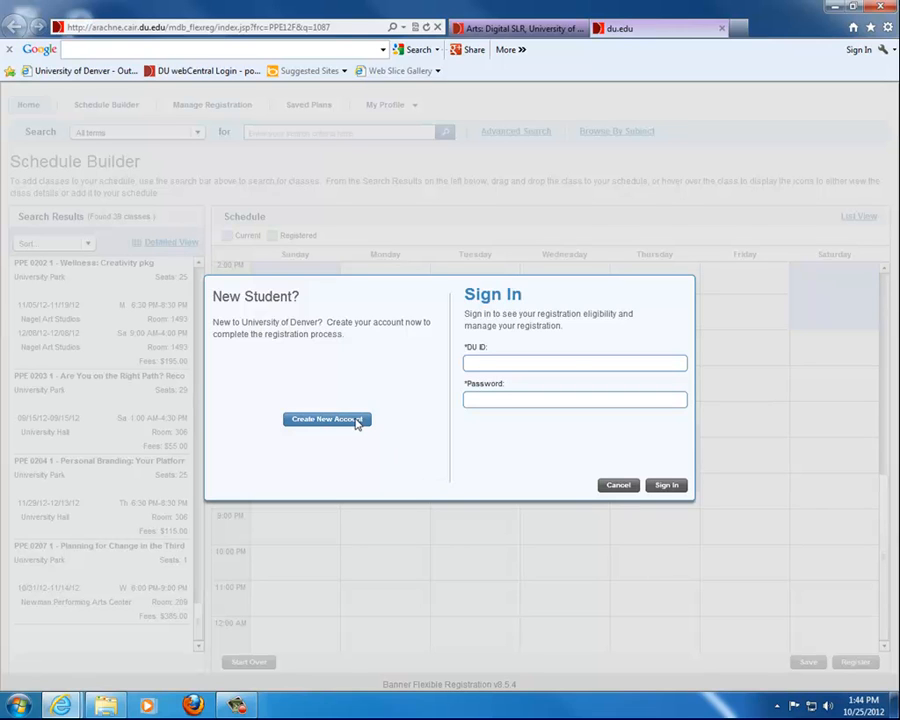
left_click(574, 363)
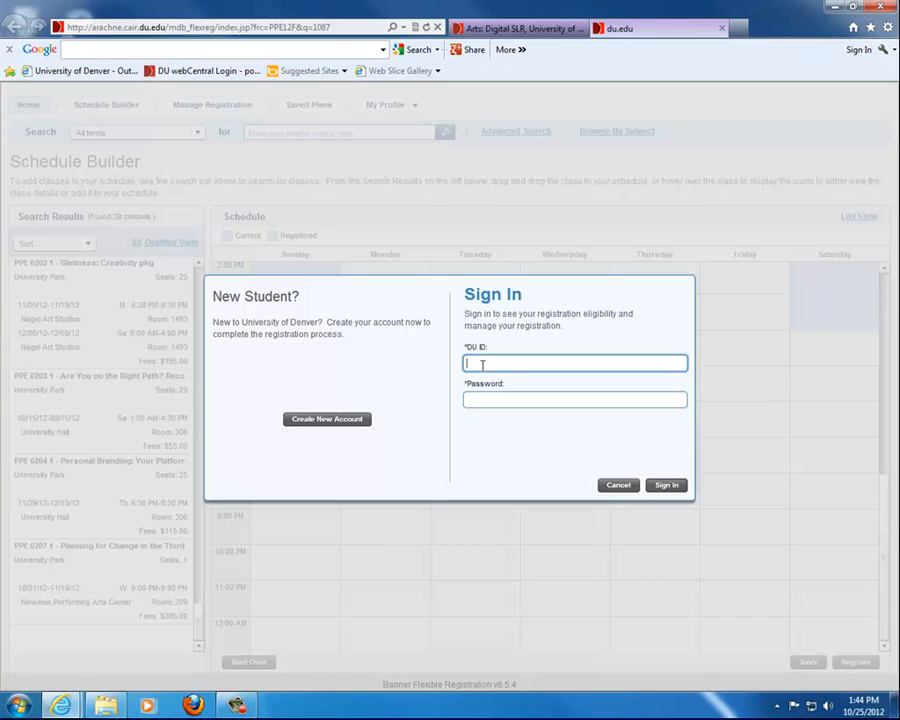
type("8720")
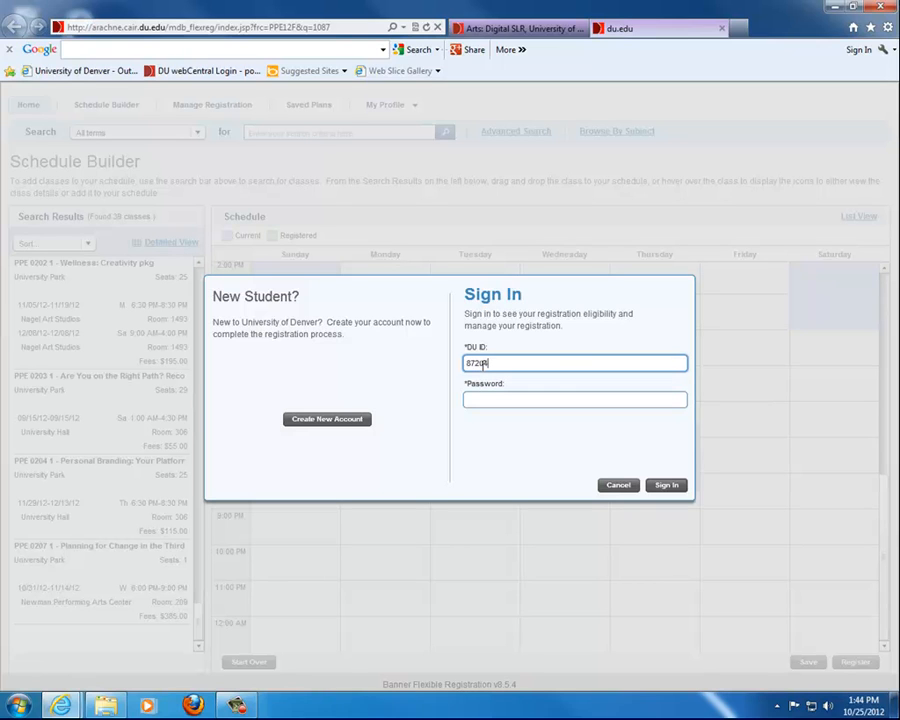
type("5759")
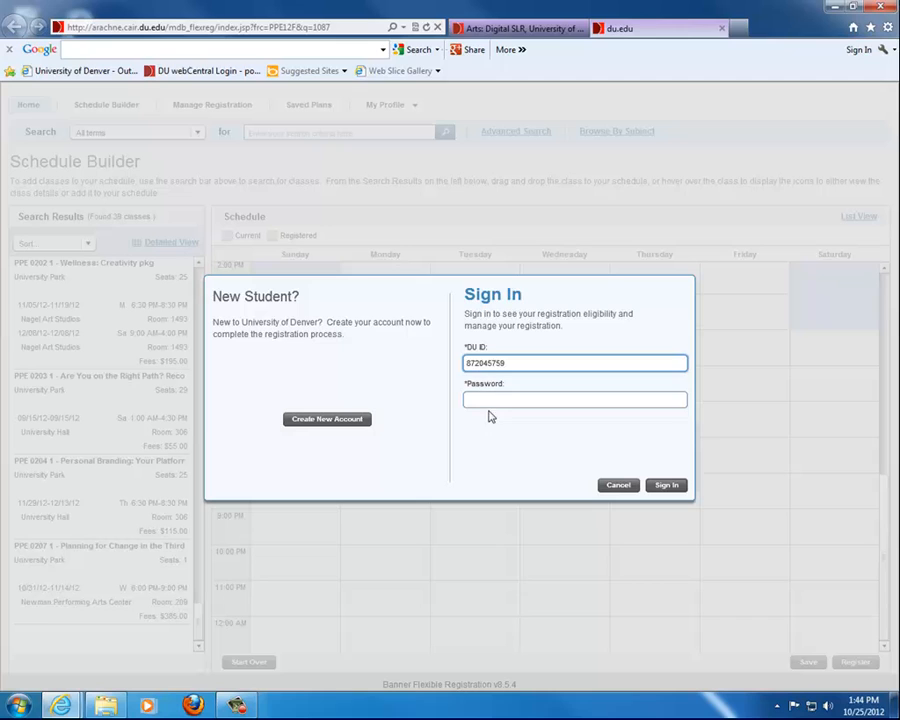
left_click(574, 399)
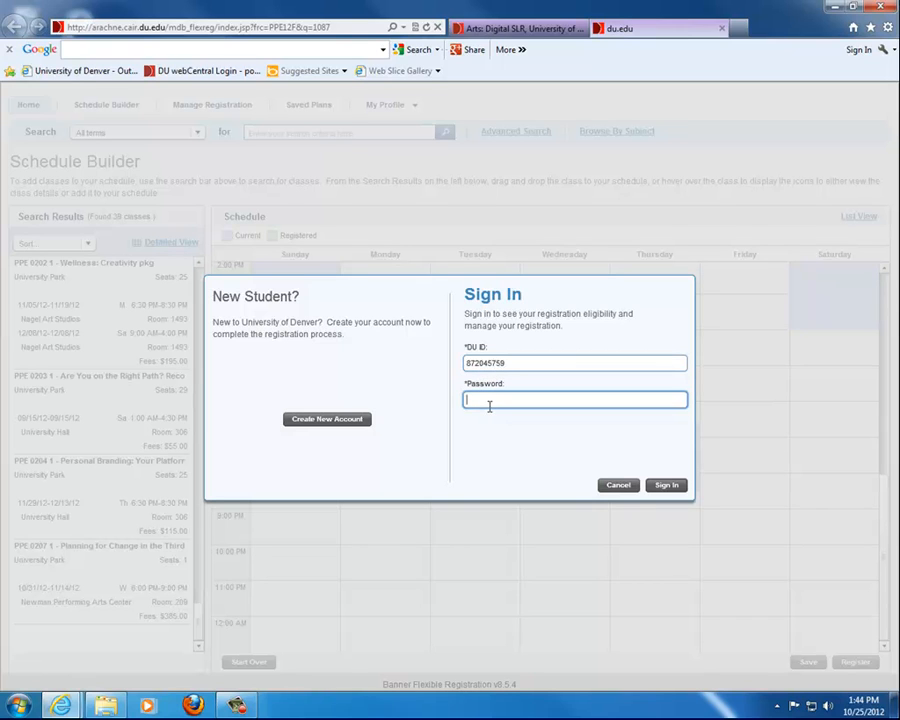
type("••••••••")
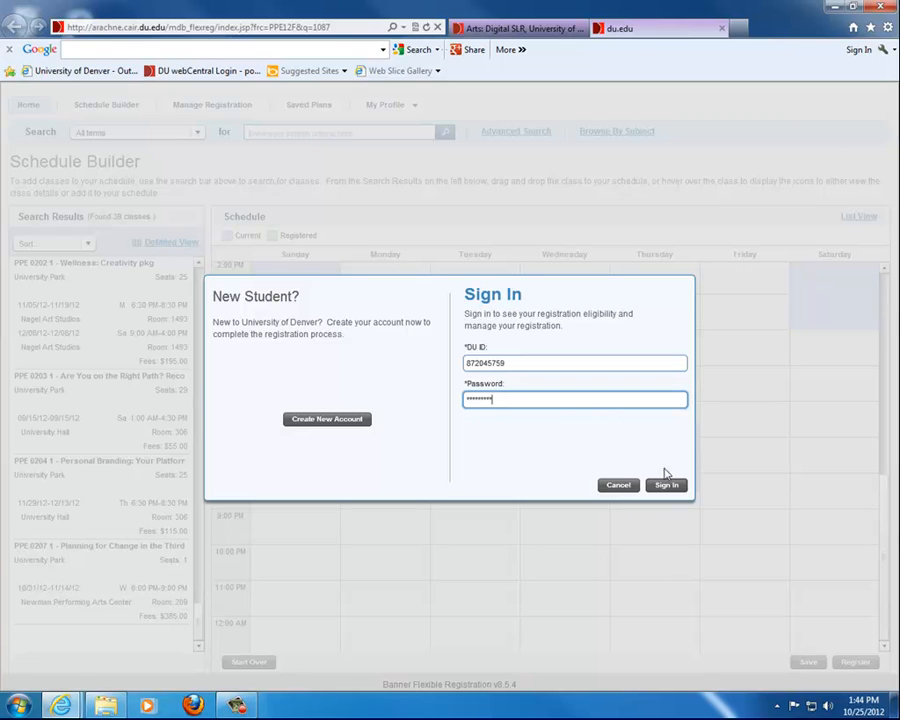
left_click(666, 485)
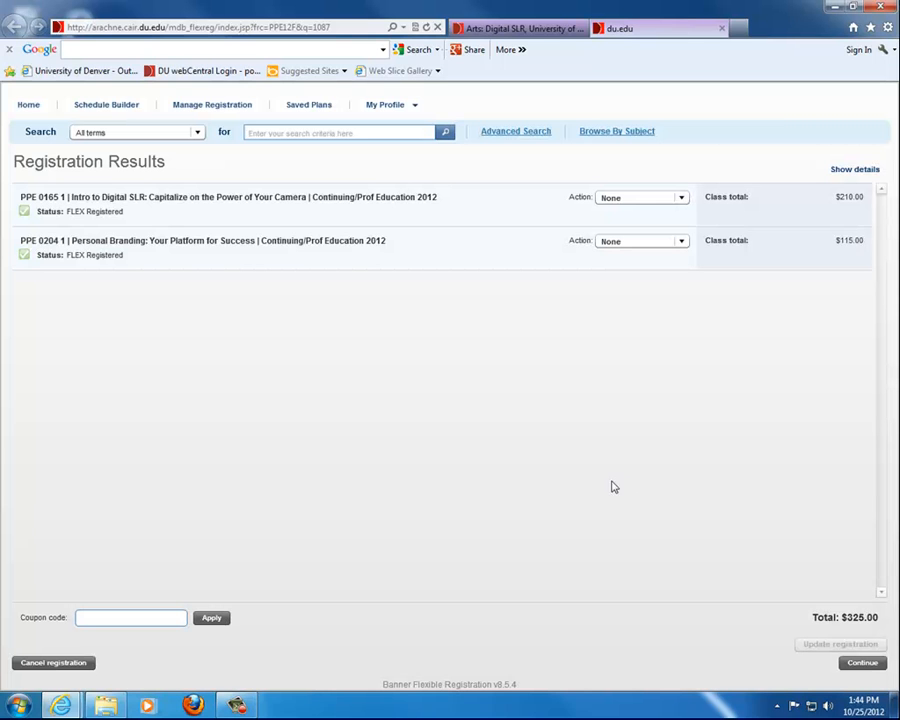
mouse_move(377, 458)
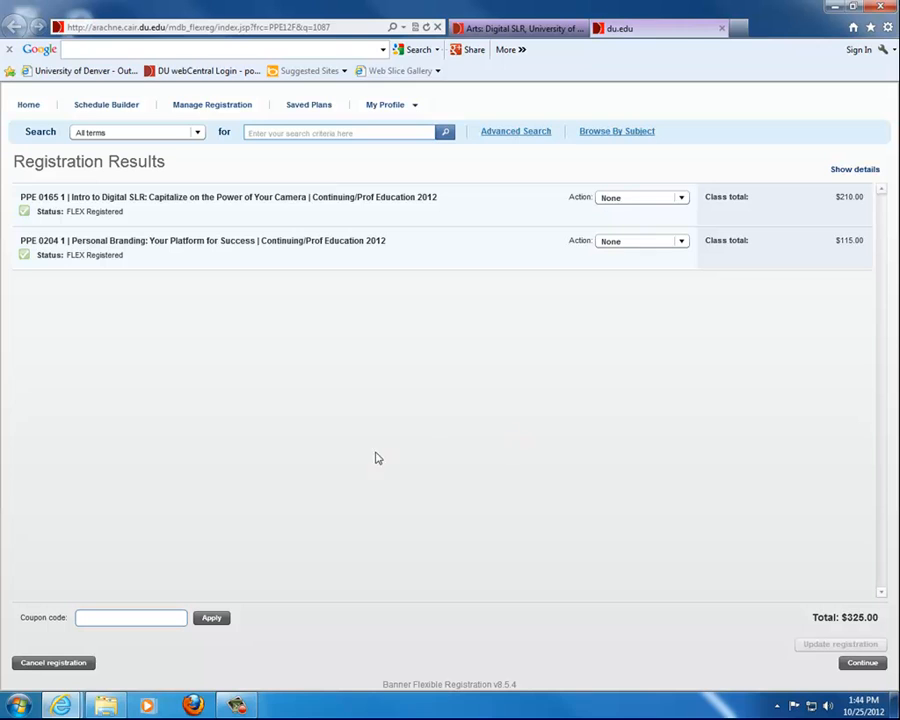
Review the $325.00 Registration Results and continue to the Payment page
left_click(122, 618)
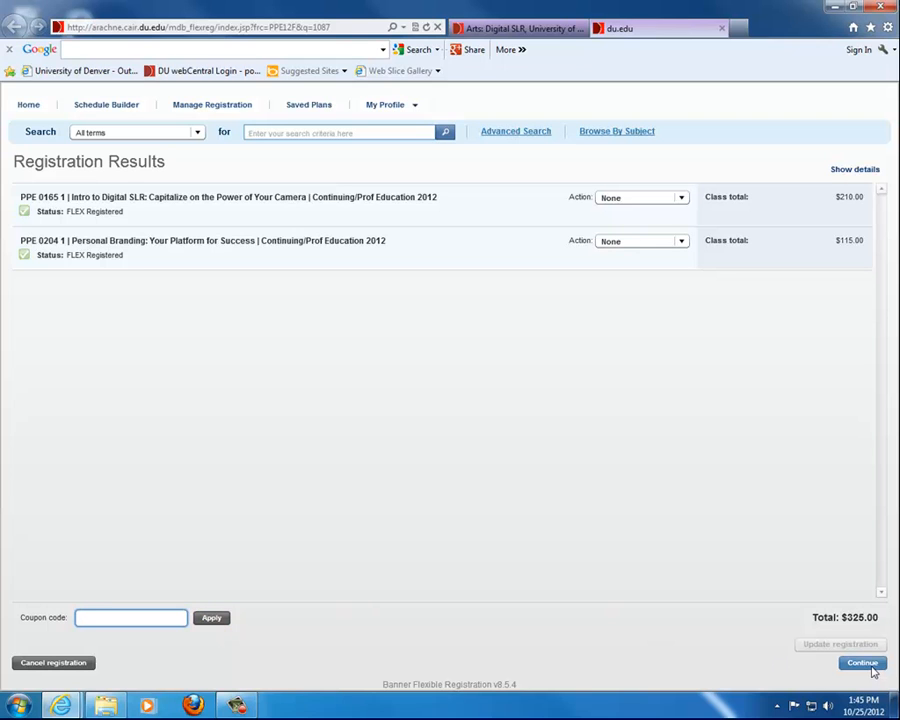
left_click(862, 662)
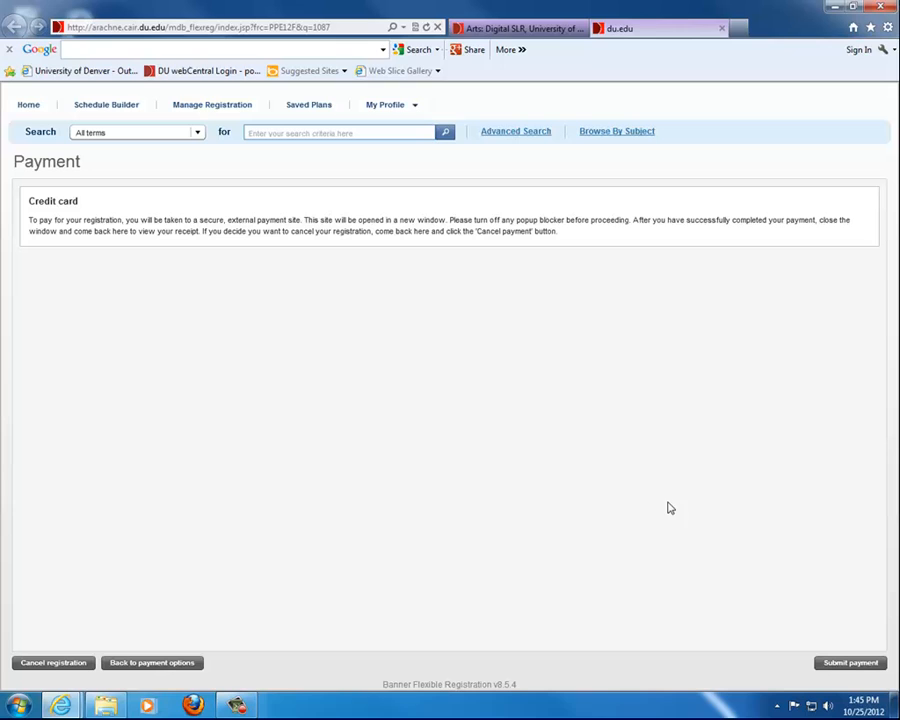
mouse_move(666, 505)
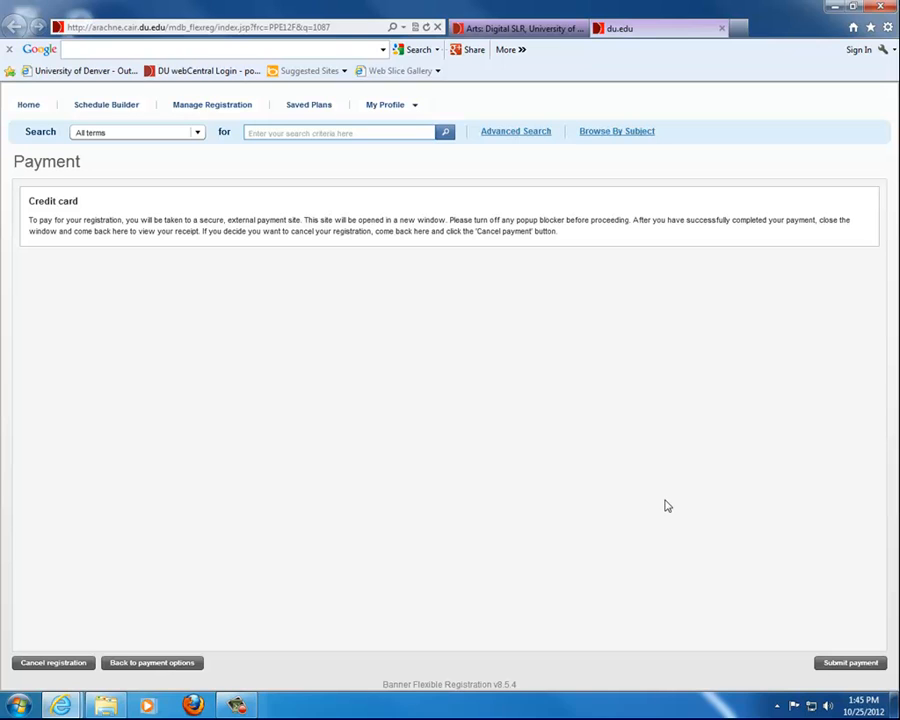
mouse_move(639, 499)
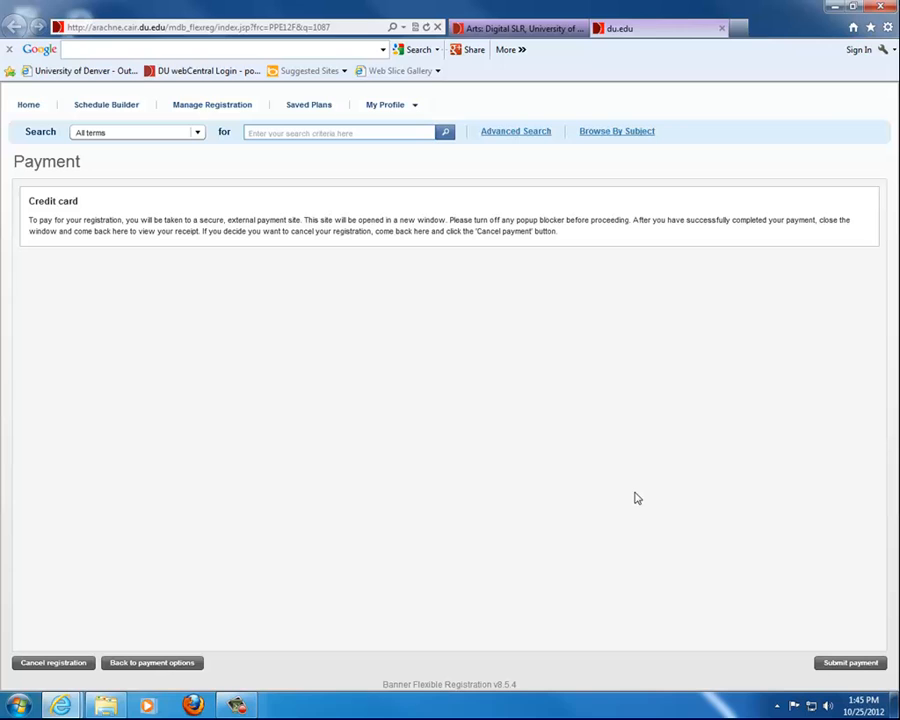
mouse_move(829, 131)
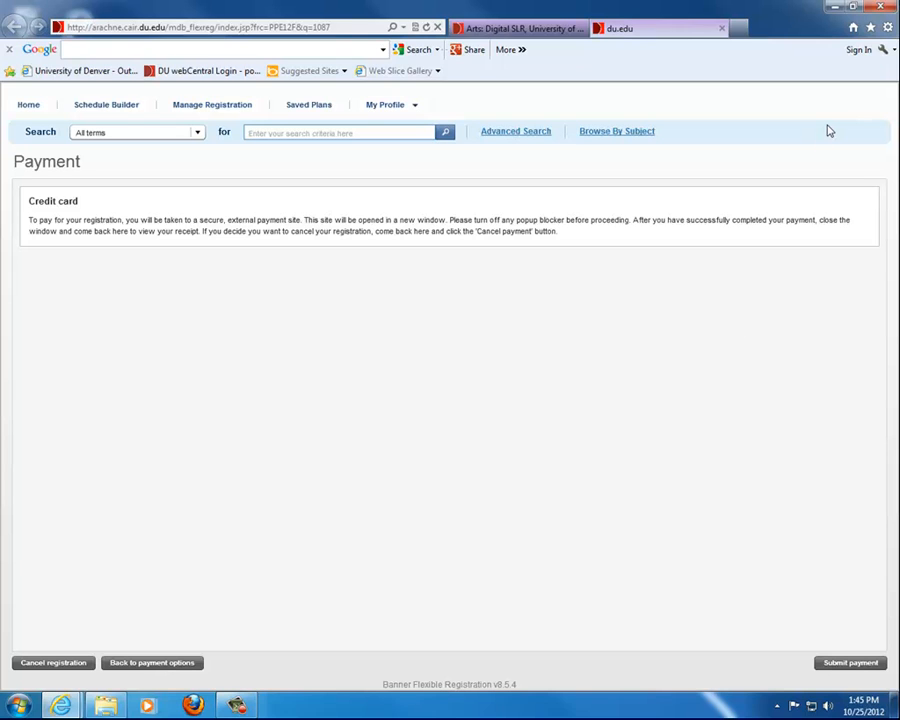